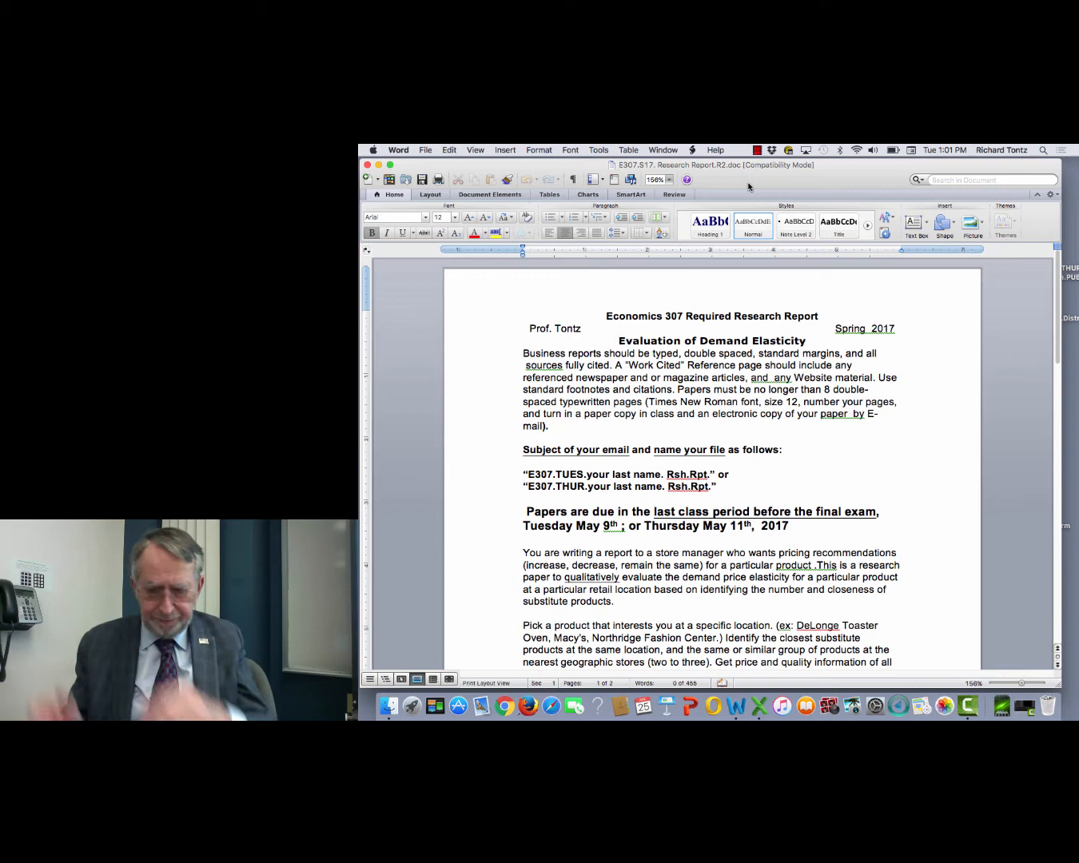
# - Bring the email subject format, due dates and start of the Section 1 price table into view
pyautogui.rightClick(850, 318)
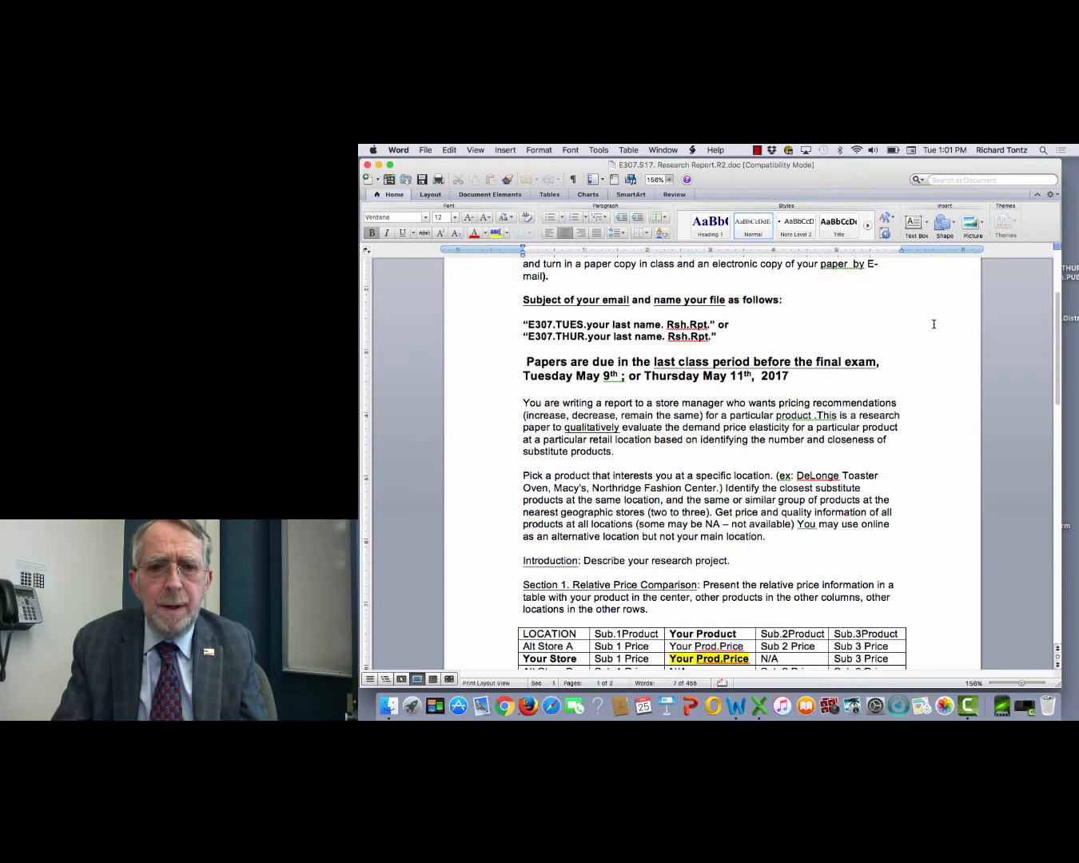
# - Scroll to the full Section 1 relative price table, its per-unit note and the Section 2 Analysis heading
pyautogui.scroll(-3)
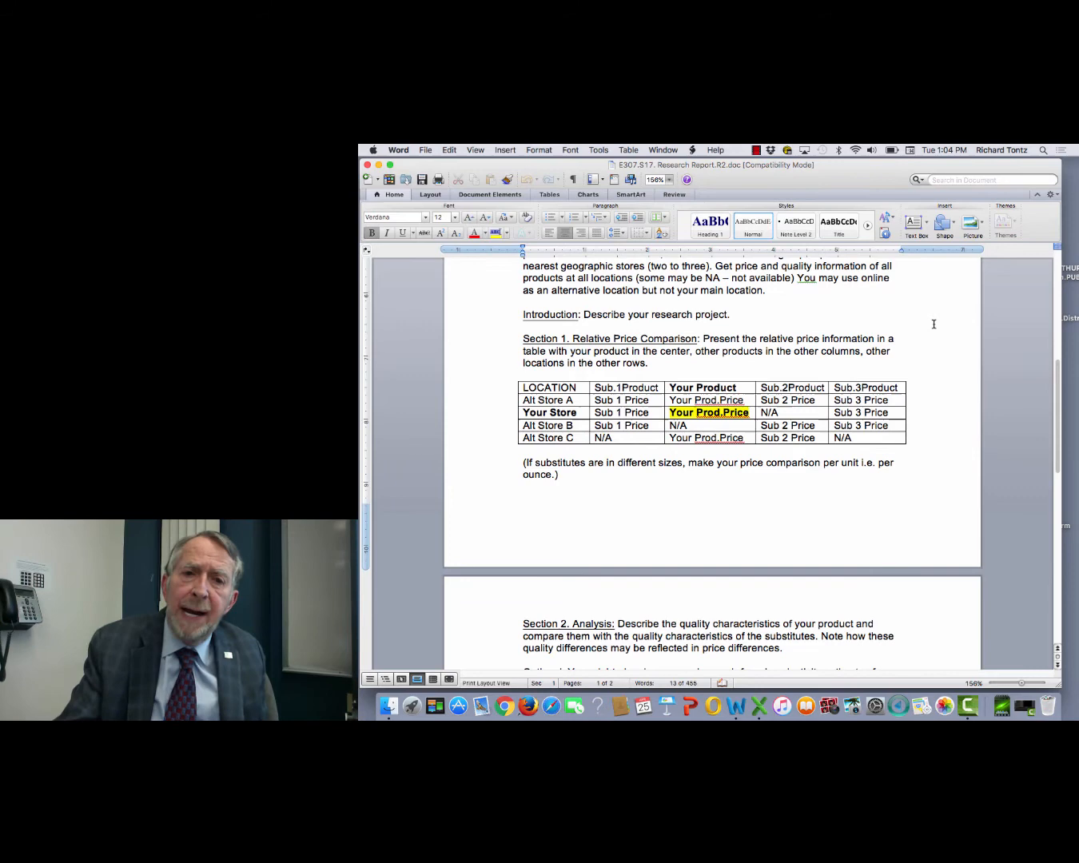
# - Glance at Section 2, then scroll back to the due dates and product-selection instructions
pyautogui.scroll(-3)
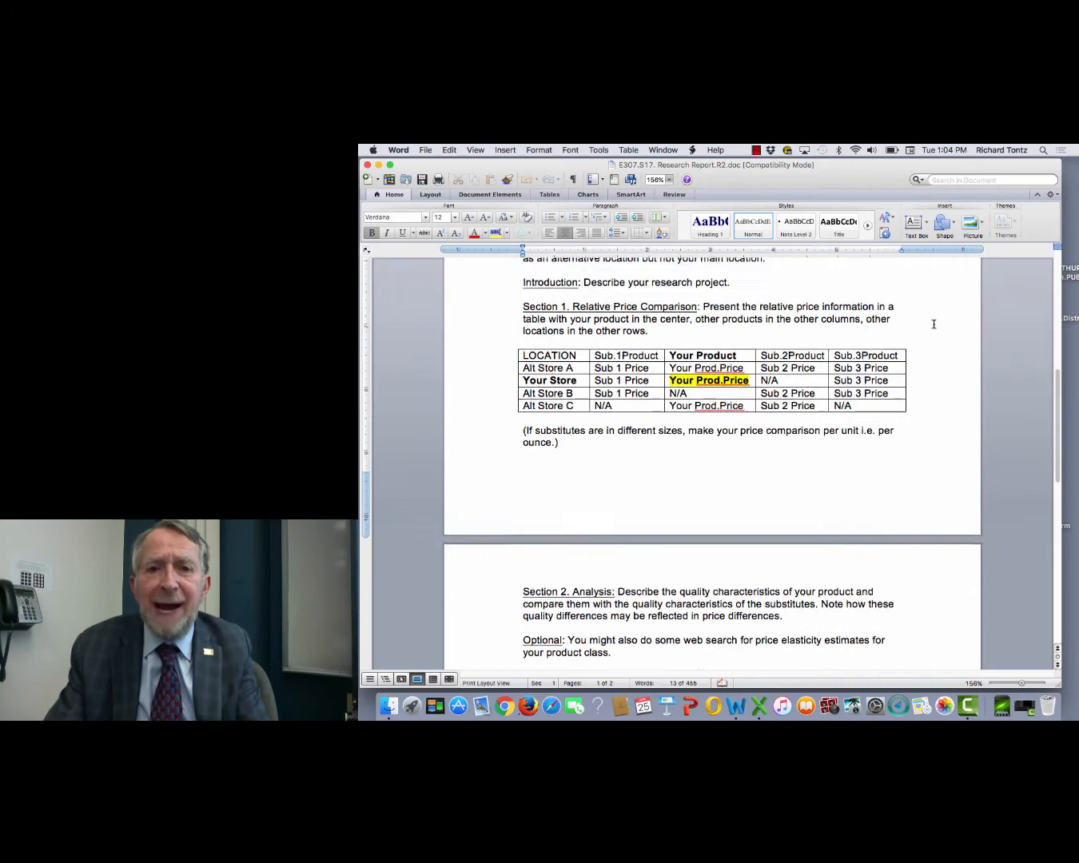
pyautogui.scroll(3)
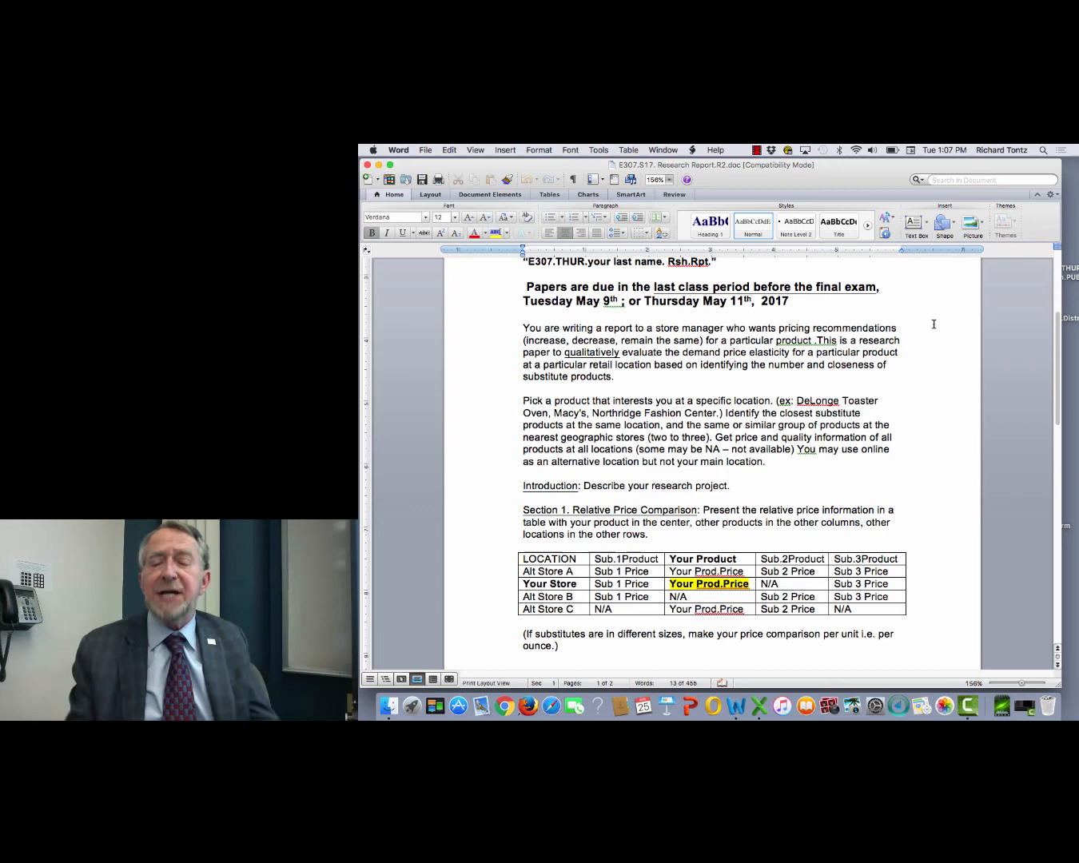
# - Scroll to page two showing Section 2 Analysis, the elasticity search and Section 3 Conclusion
pyautogui.scroll(-3)
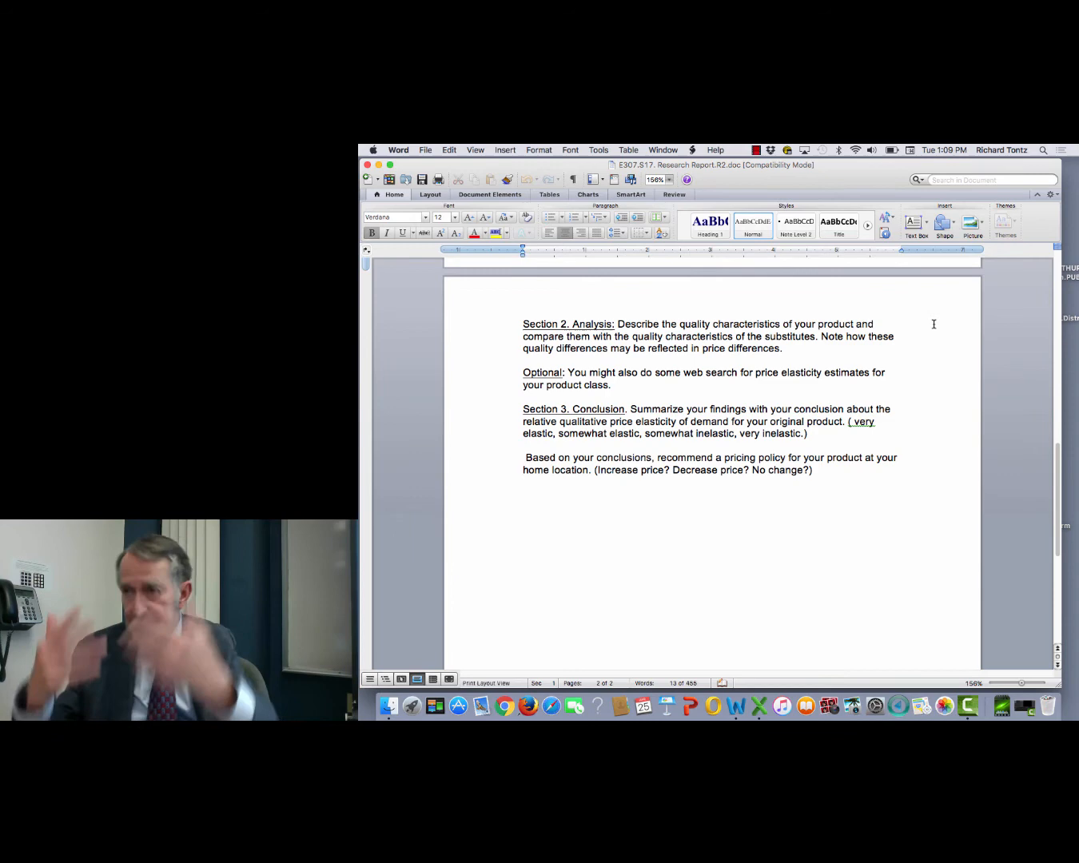
# - Scroll to the top: Economics 307 title, formatting requirements and email file-naming rules
pyautogui.scroll(3)
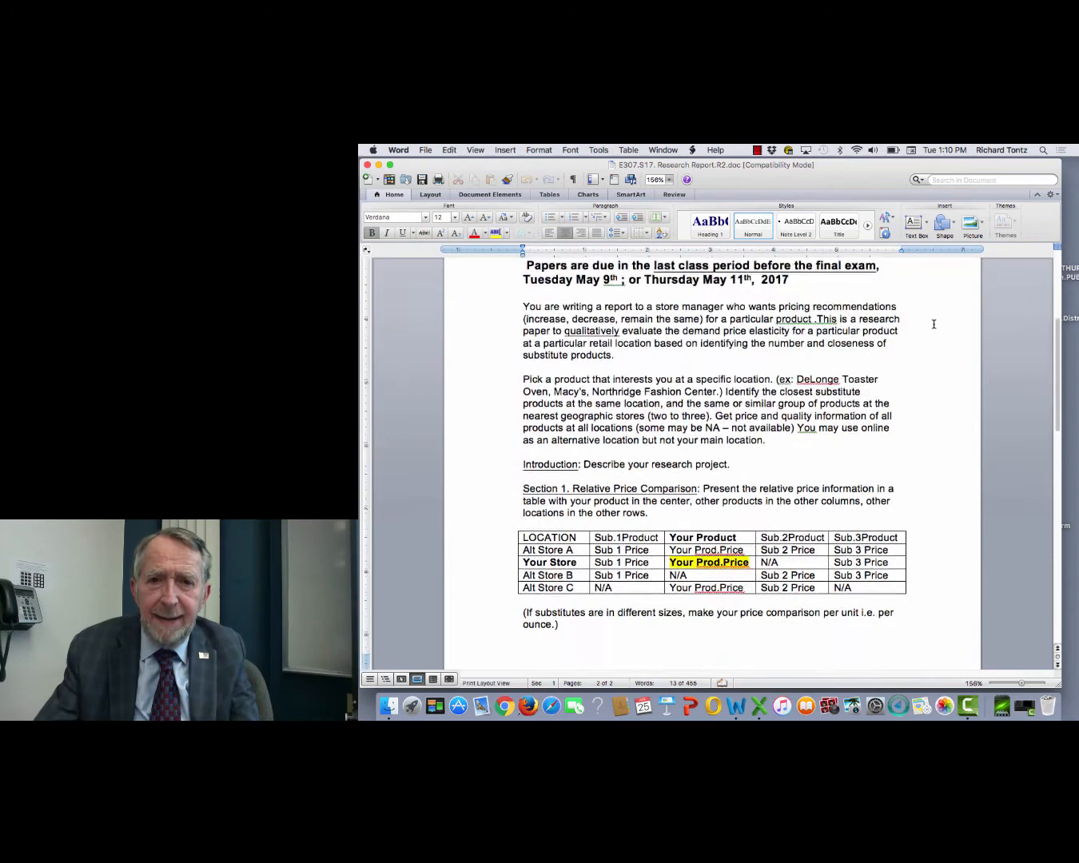
pyautogui.scroll(3)
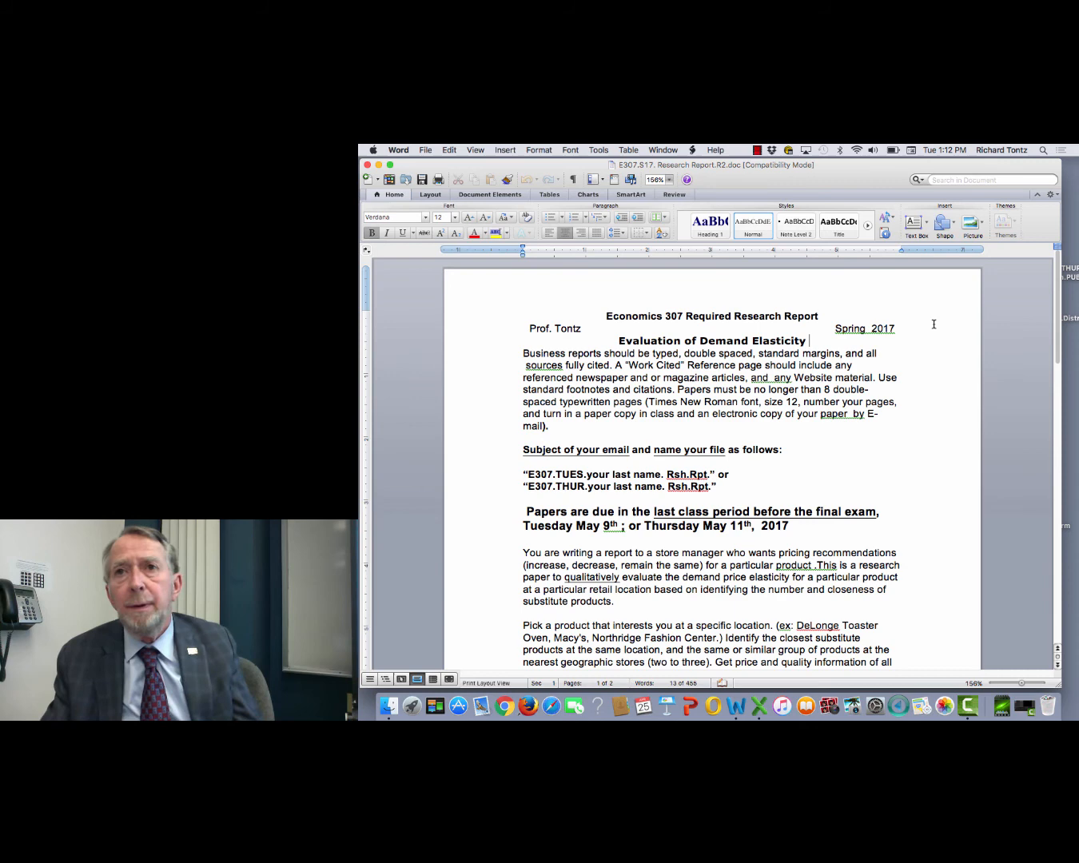
# - Scroll down to the Section 1 Relative Price Comparison table and its per-unit note
pyautogui.scroll(-3)
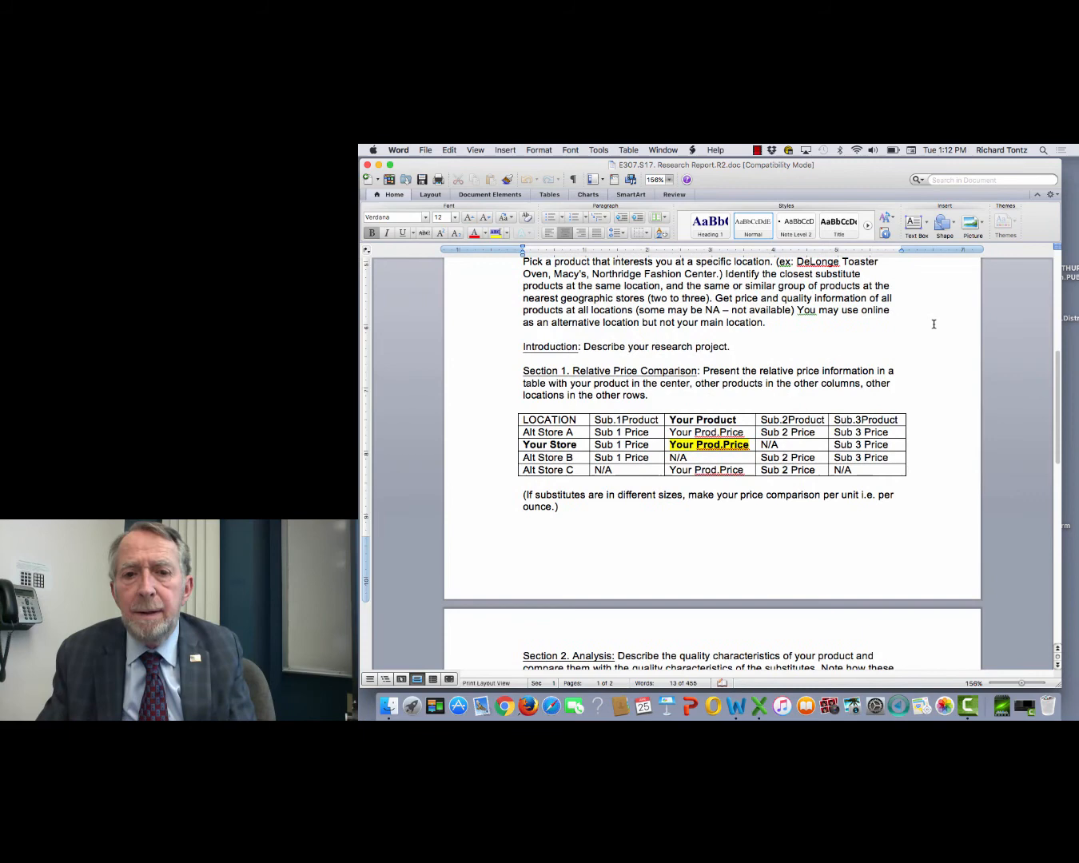
pyautogui.scroll(-3)
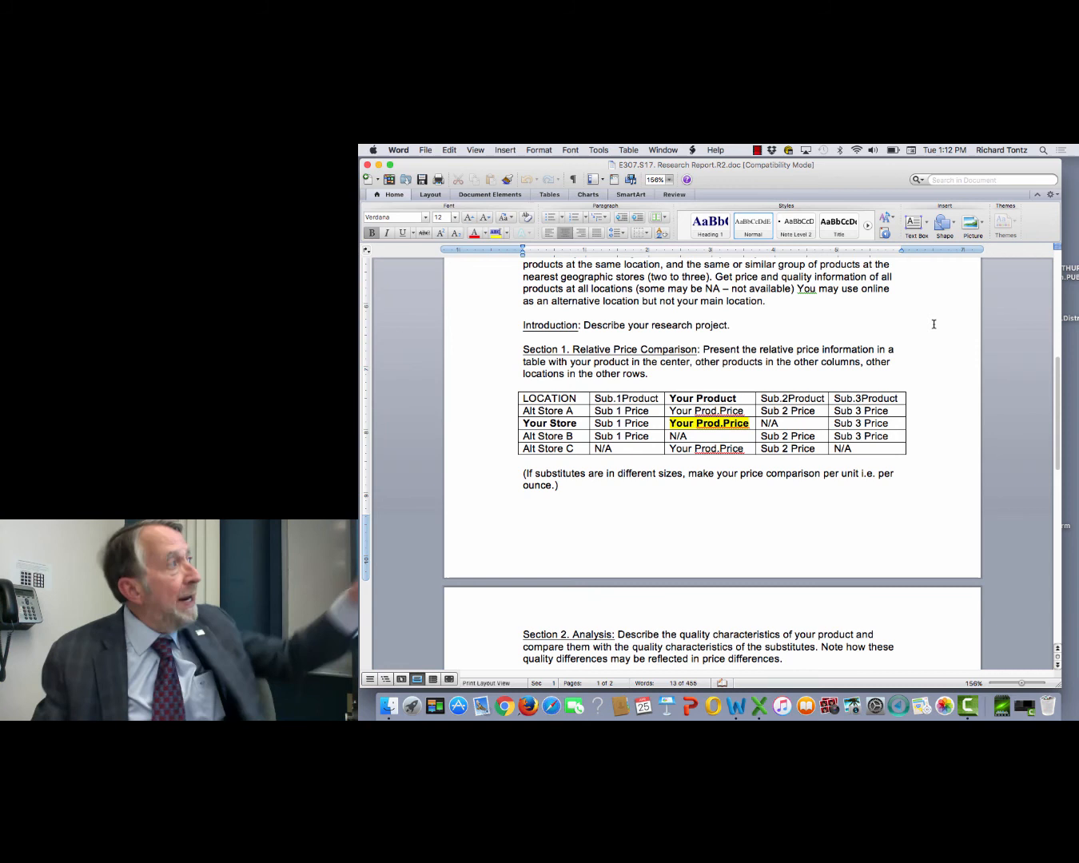